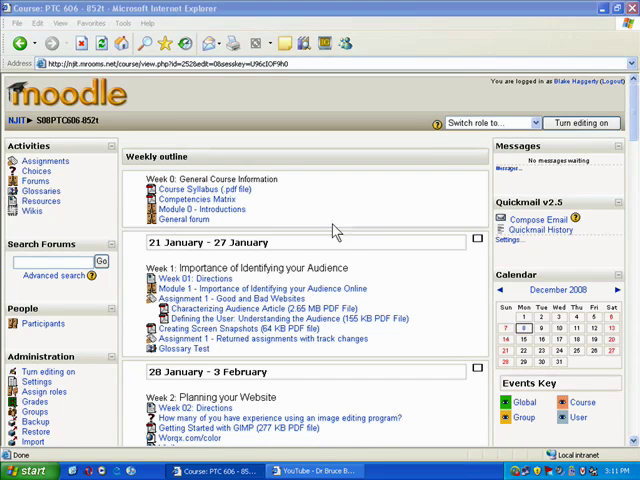
pyautogui.moveTo(322, 238)
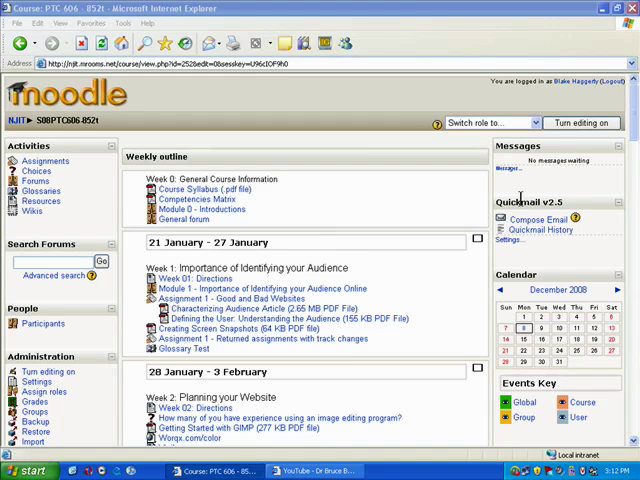
pyautogui.moveTo(420, 204)
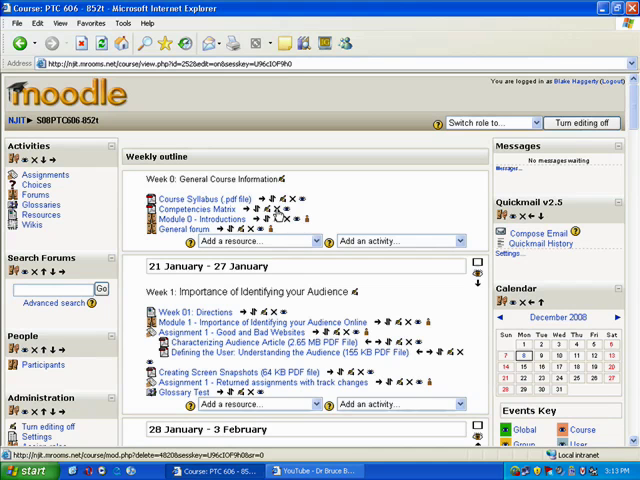
pyautogui.moveTo(280, 220)
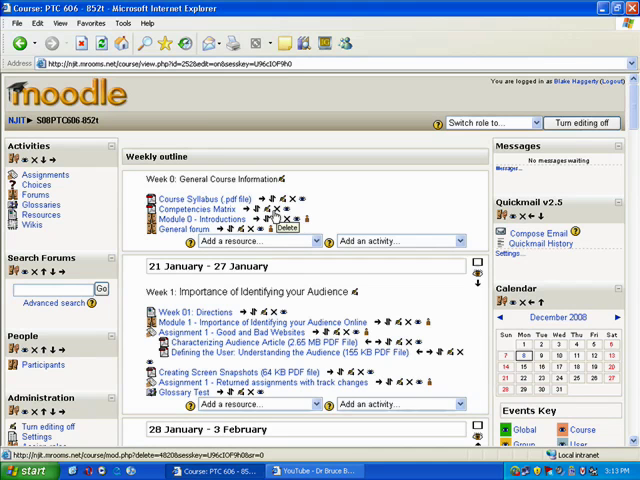
pyautogui.moveTo(348, 216)
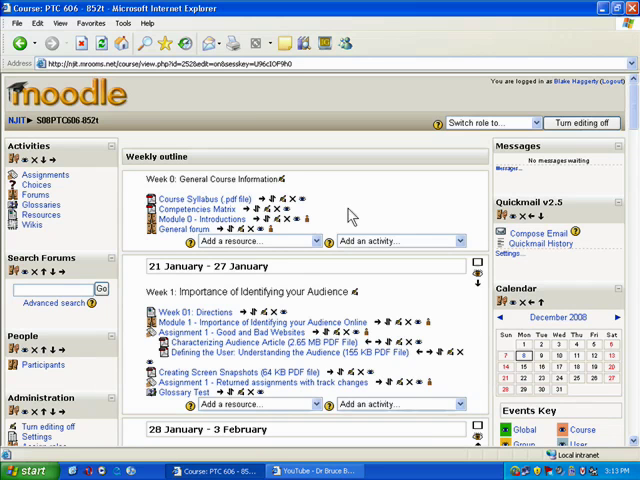
pyautogui.moveTo(204, 260)
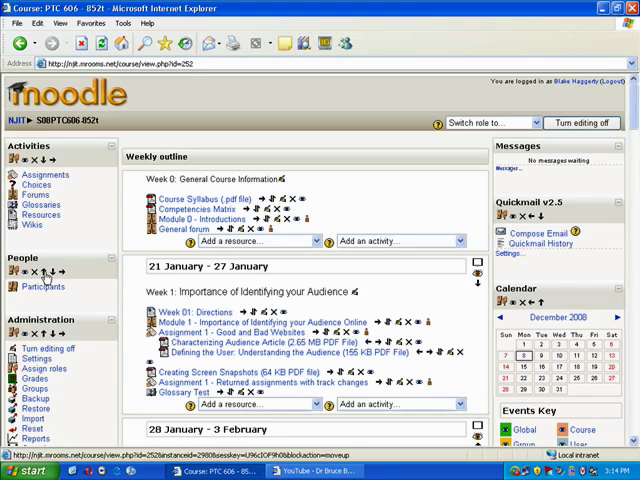
pyautogui.moveTo(58, 272)
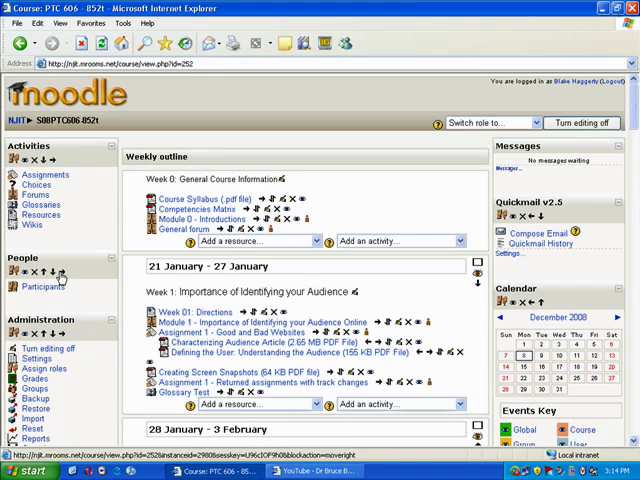
pyautogui.moveTo(62, 272)
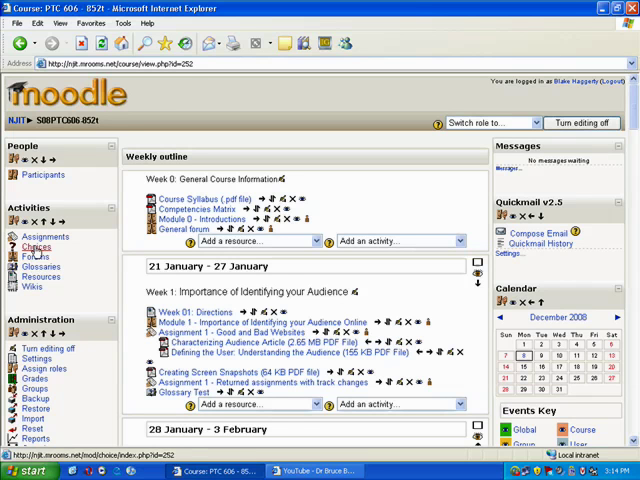
pyautogui.moveTo(372, 196)
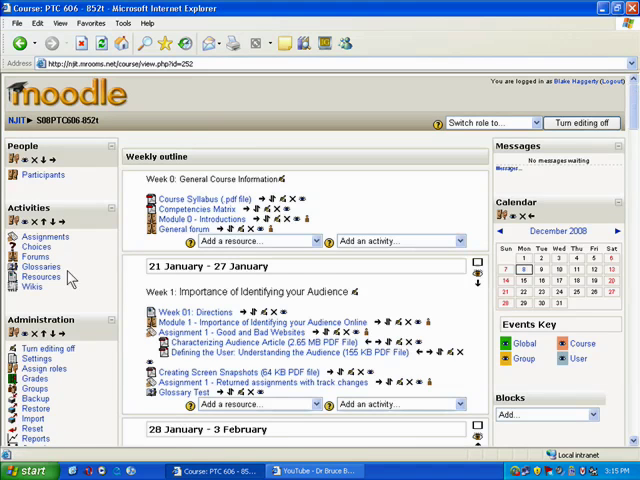
# Scroll down the course page to reach the Quickmail and Event Key blocks.
pyautogui.scroll(-3)
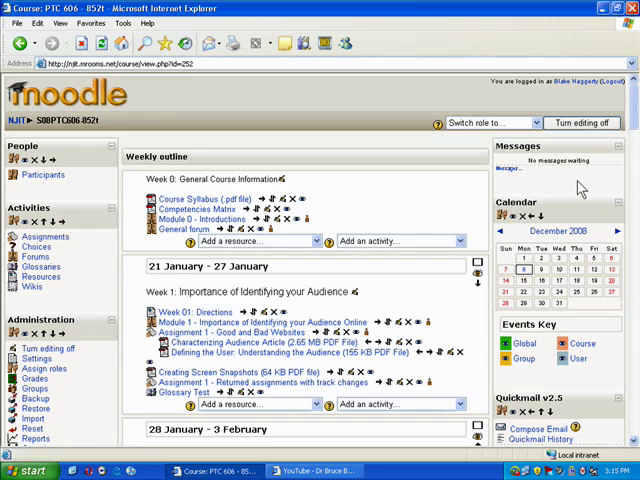
# Show the Add block list with HTML, Latest News and Upcoming Events available.
pyautogui.scroll(-3)
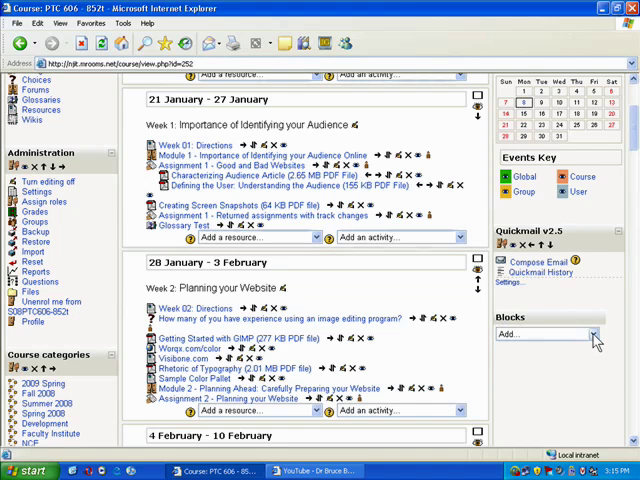
pyautogui.click(596, 336)
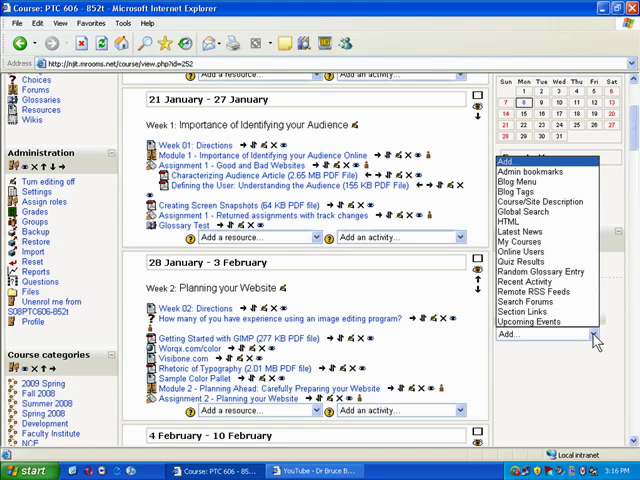
pyautogui.moveTo(522, 232)
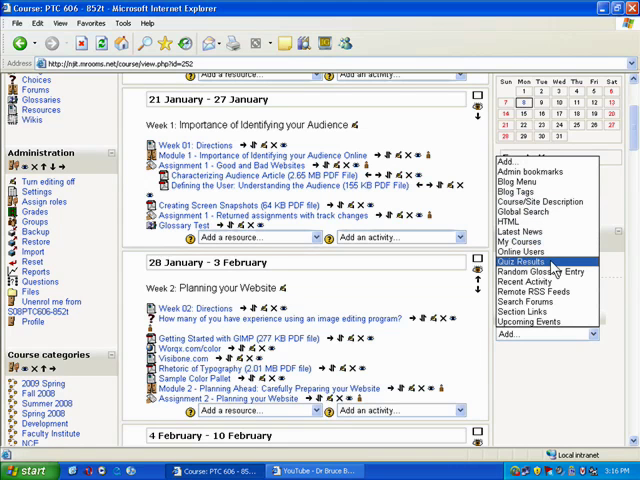
pyautogui.moveTo(572, 272)
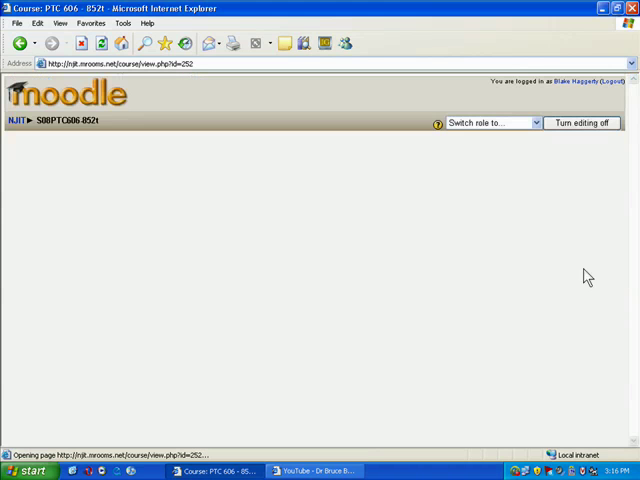
pyautogui.moveTo(188, 156)
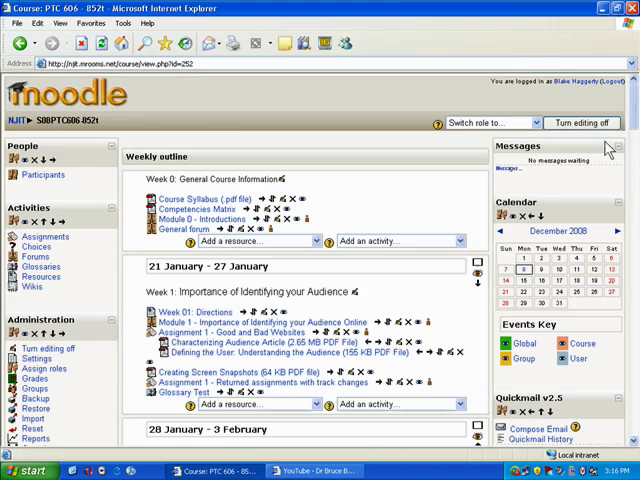
pyautogui.moveTo(394, 376)
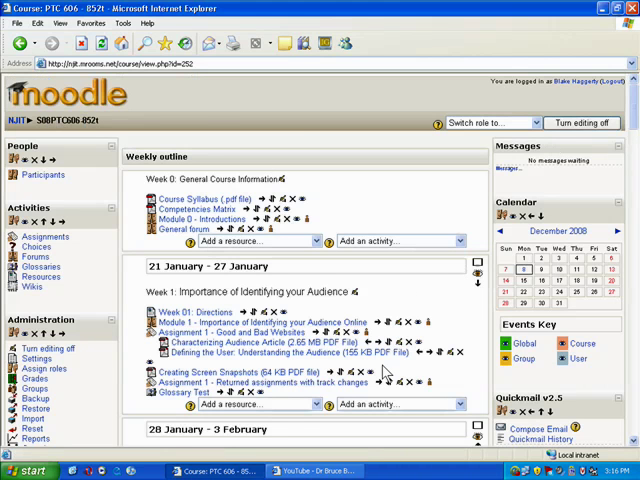
pyautogui.moveTo(348, 204)
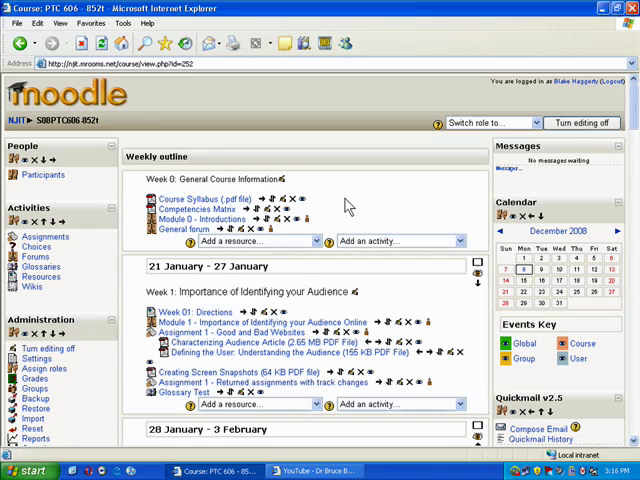
pyautogui.moveTo(422, 280)
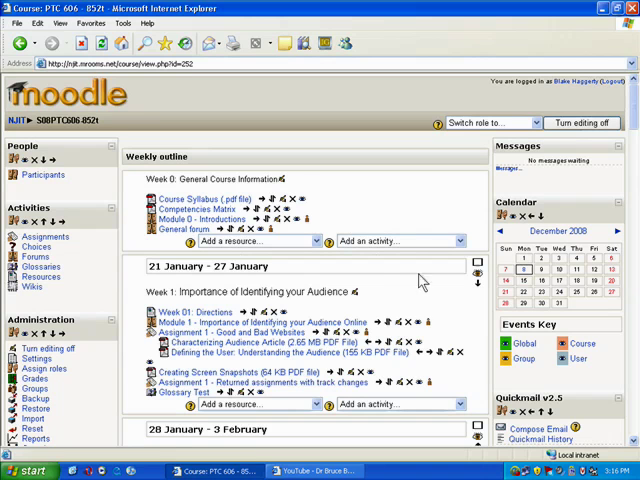
pyautogui.moveTo(340, 184)
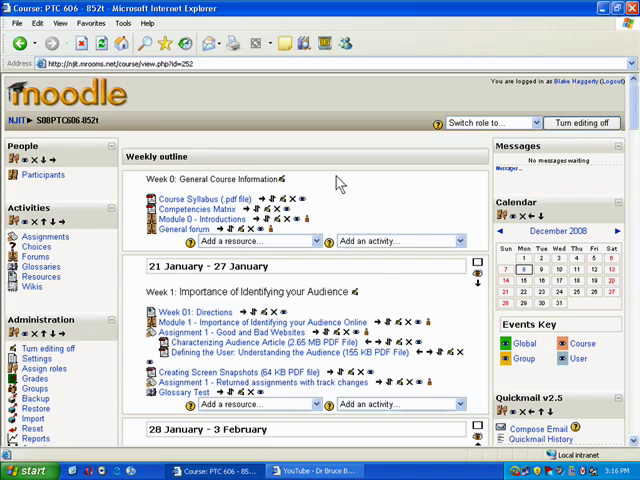
pyautogui.moveTo(476, 232)
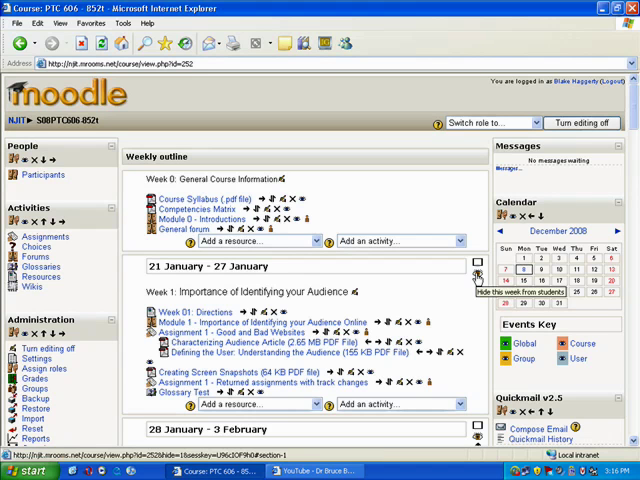
pyautogui.click(476, 264)
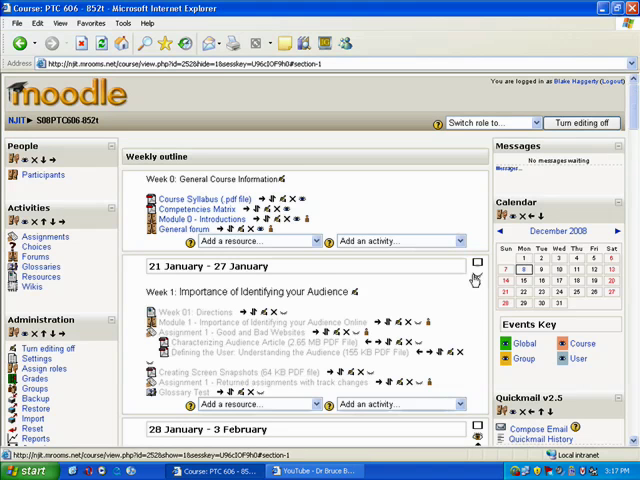
pyautogui.moveTo(476, 264)
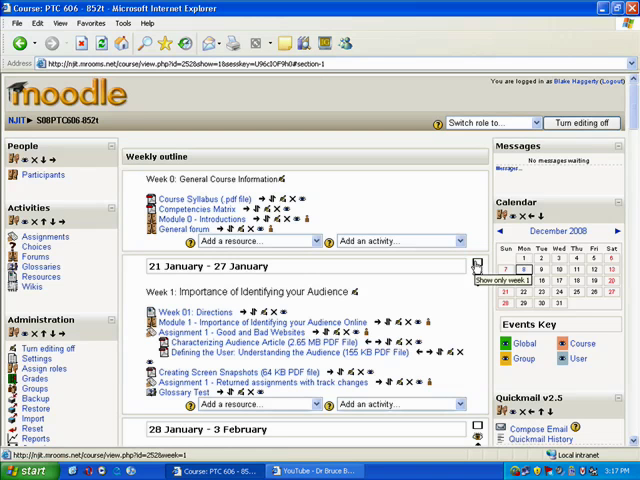
pyautogui.scroll(-3)
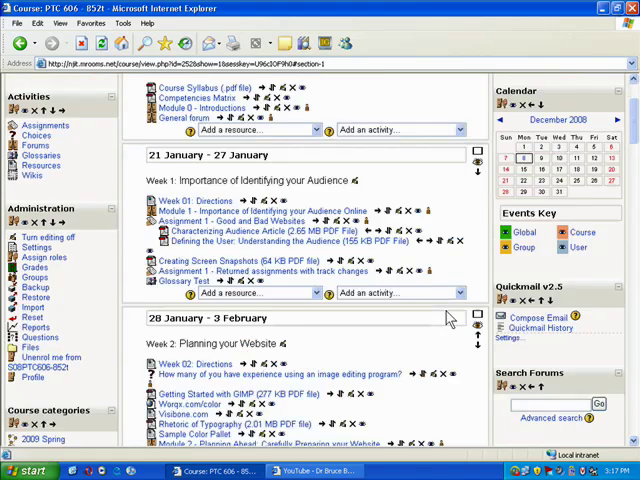
pyautogui.scroll(-3)
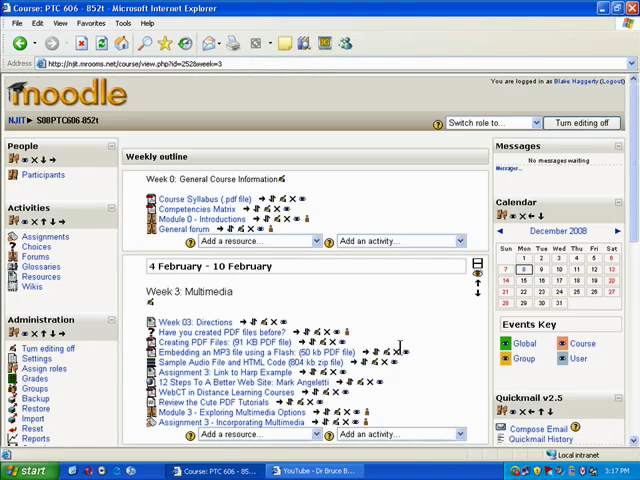
pyautogui.scroll(-3)
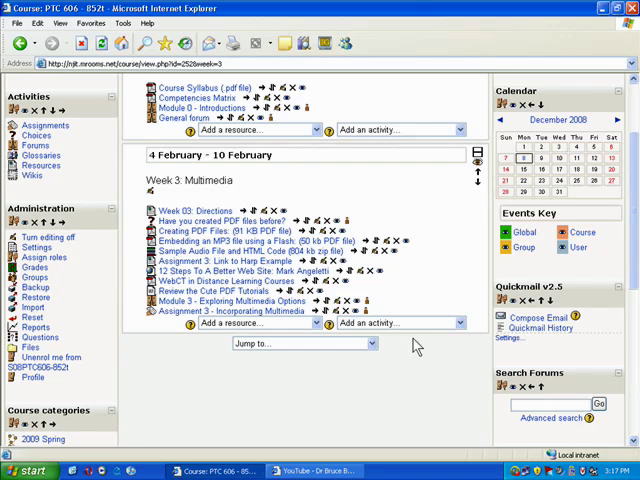
pyautogui.moveTo(400, 330)
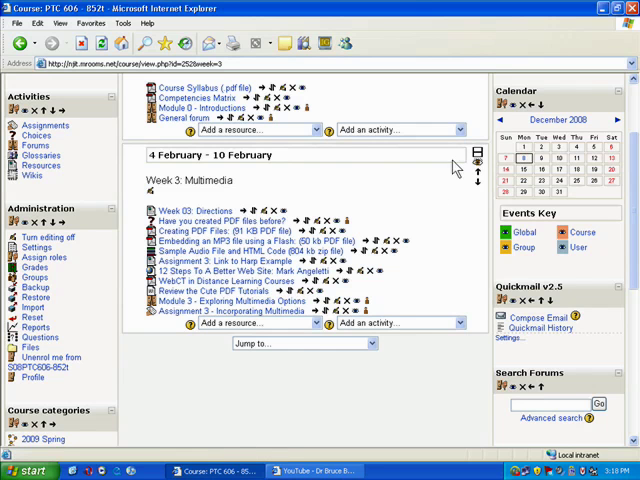
pyautogui.moveTo(312, 210)
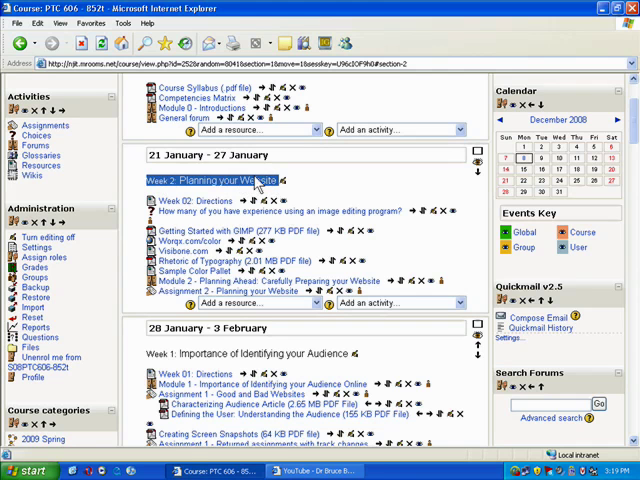
pyautogui.moveTo(228, 182)
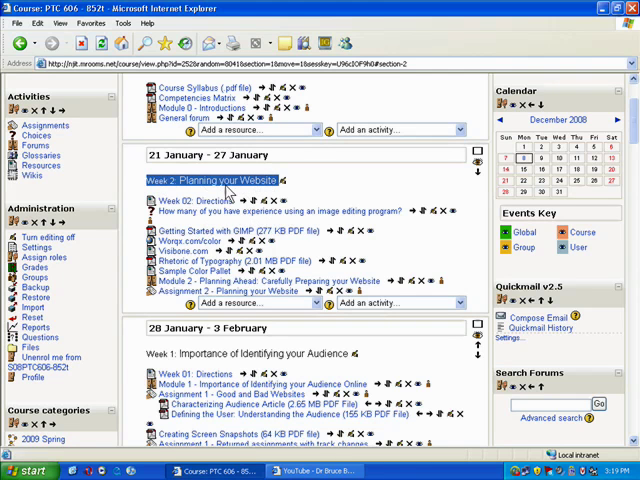
pyautogui.moveTo(284, 182)
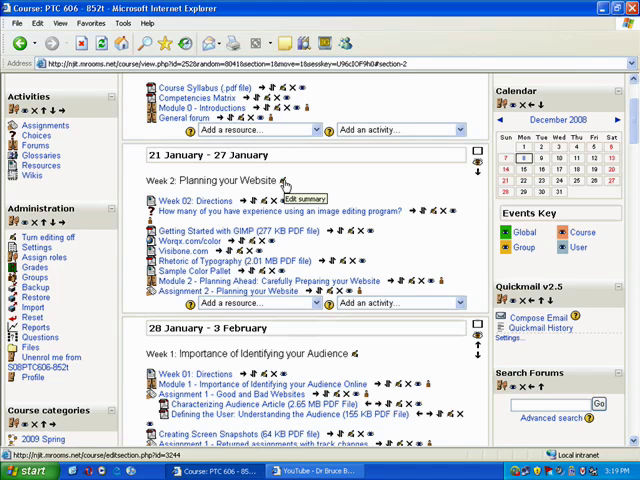
# Edit the 21–27 January summary to bold 'Week 1: Planning your Website' and save changes.
pyautogui.click(284, 180)
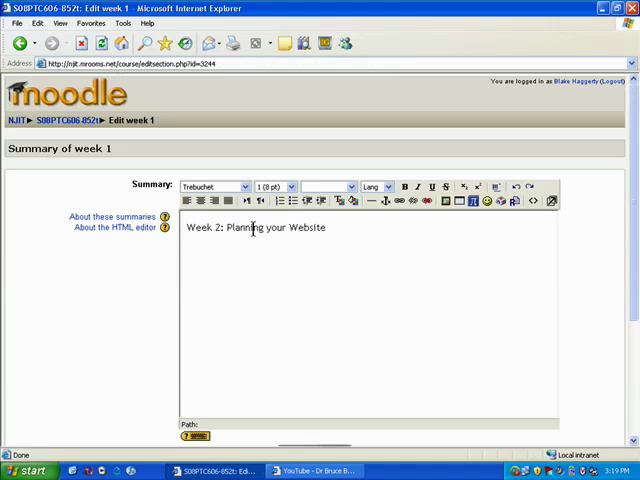
pyautogui.doubleClick(218, 228)
pyautogui.write('1')
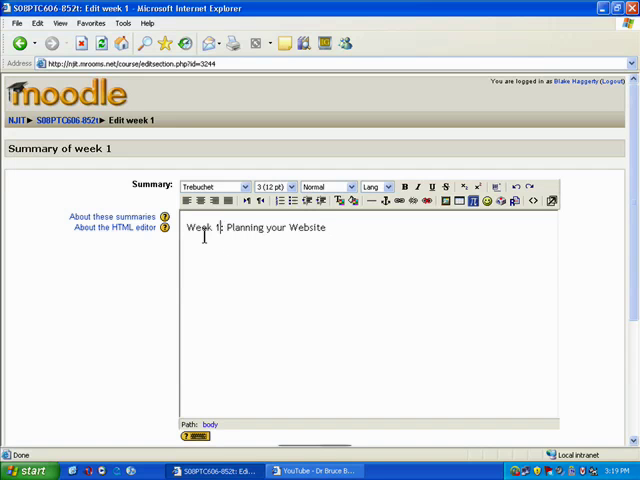
pyautogui.moveTo(188, 228); pyautogui.dragTo(328, 228)
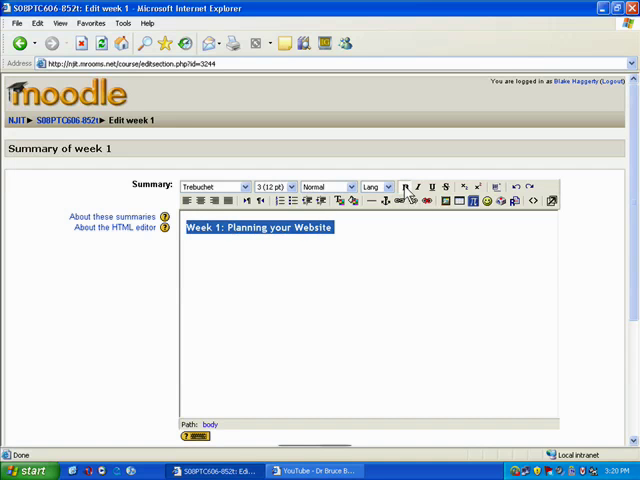
pyautogui.click(244, 186)
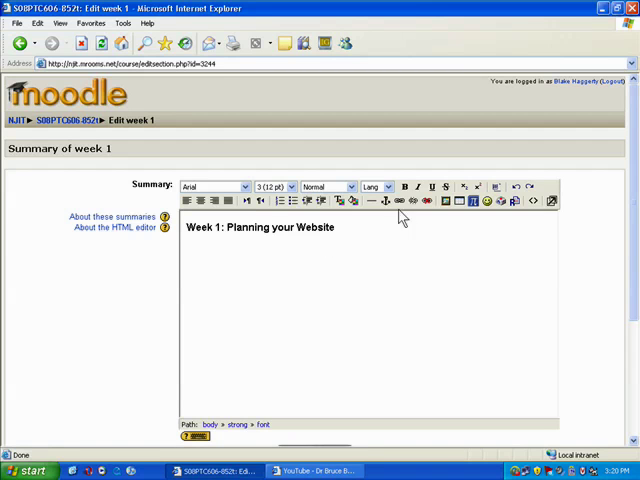
pyautogui.moveTo(408, 204)
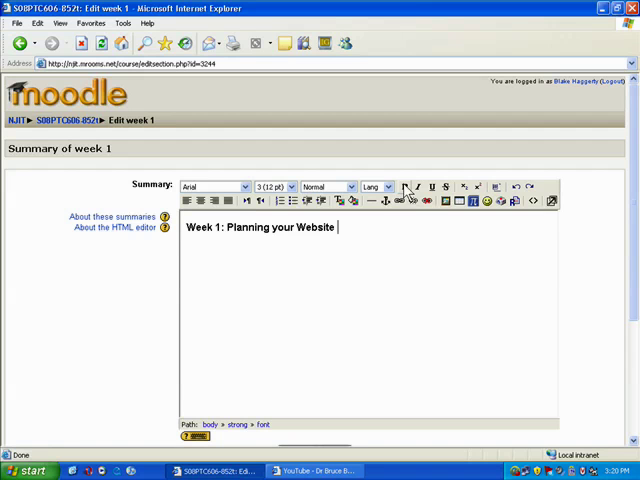
pyautogui.moveTo(410, 188)
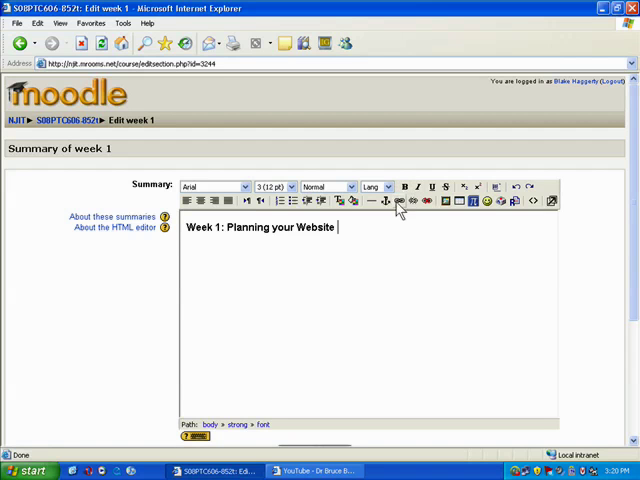
pyautogui.moveTo(398, 204)
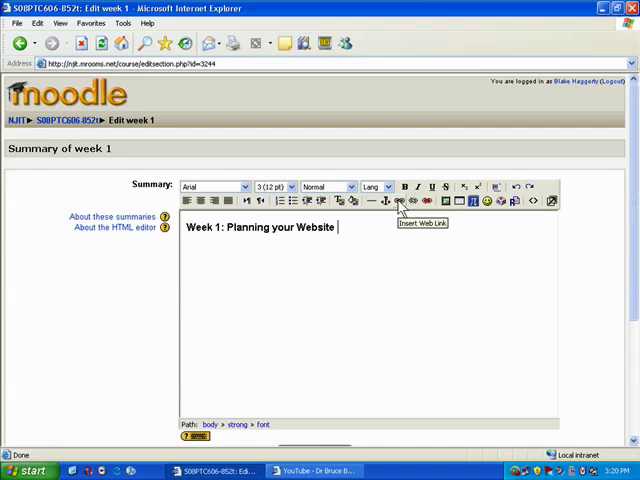
pyautogui.moveTo(376, 236)
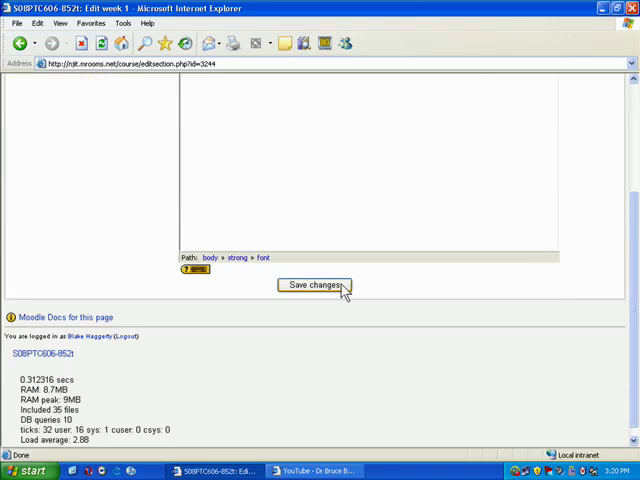
pyautogui.click(314, 284)
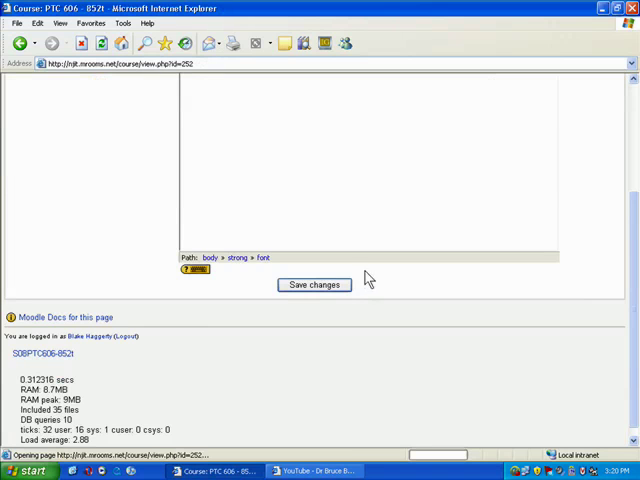
# Land back on the course page with the bold Week 1 heading in place.
pyautogui.click(312, 284)
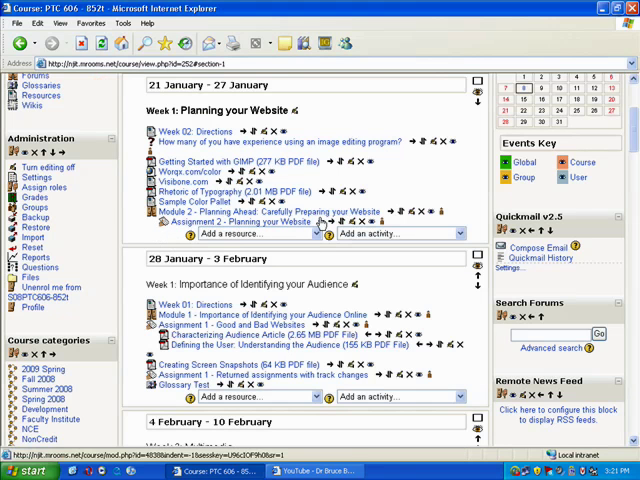
pyautogui.moveTo(328, 224)
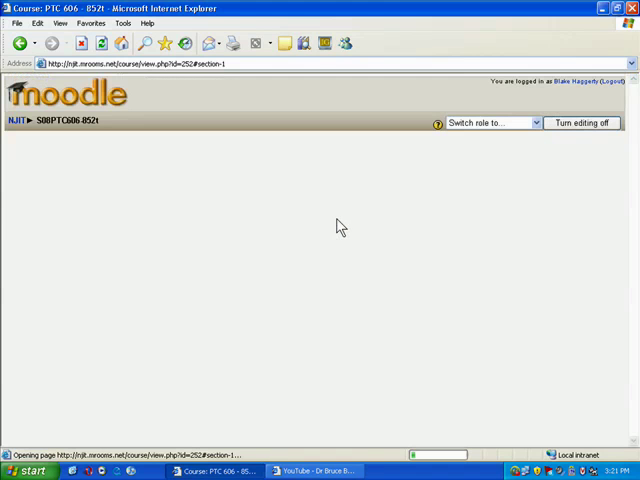
pyautogui.moveTo(292, 258)
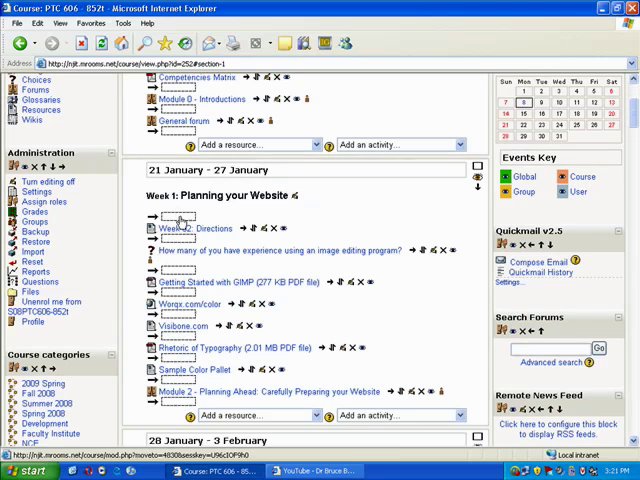
# Drop Assignment 2 - Planning your Website directly under the Week 1 heading.
pyautogui.click(192, 228)
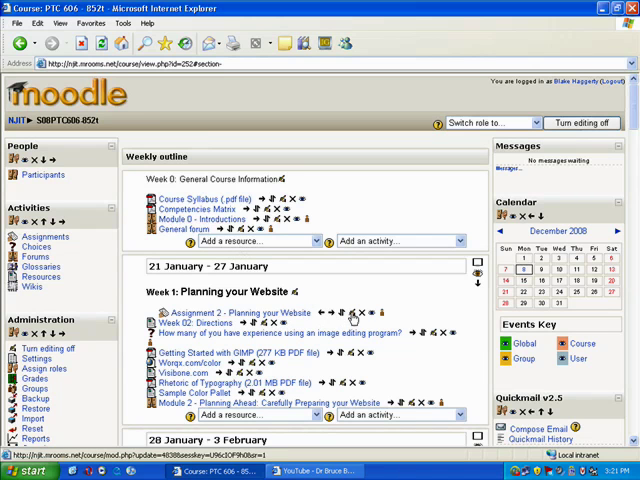
pyautogui.moveTo(352, 314)
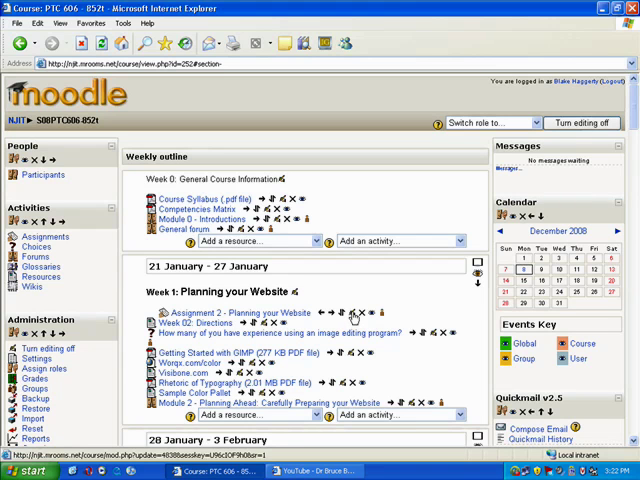
pyautogui.moveTo(356, 312)
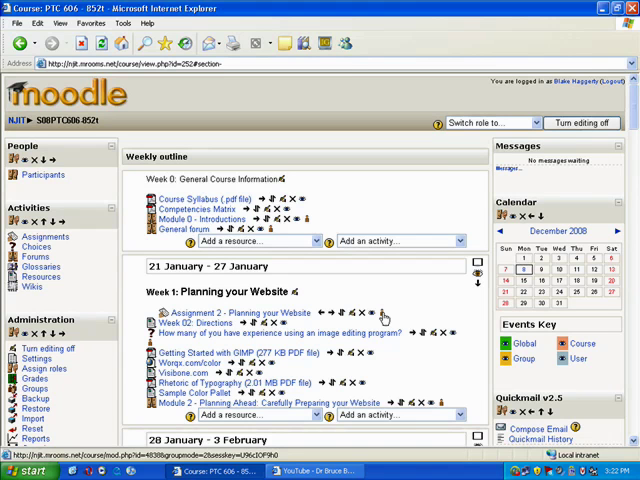
pyautogui.scroll(-3)
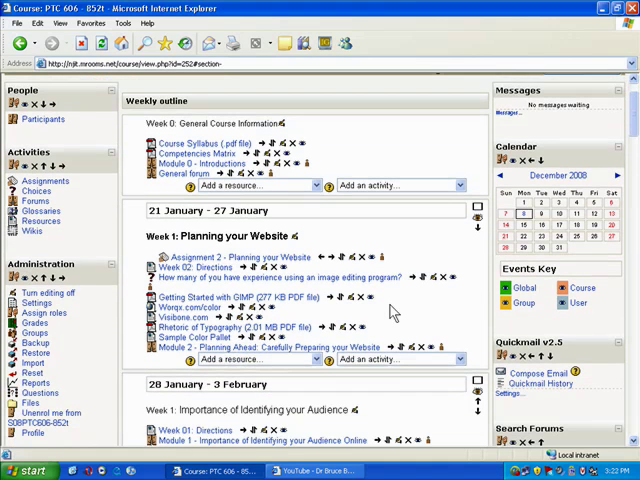
pyautogui.moveTo(386, 296)
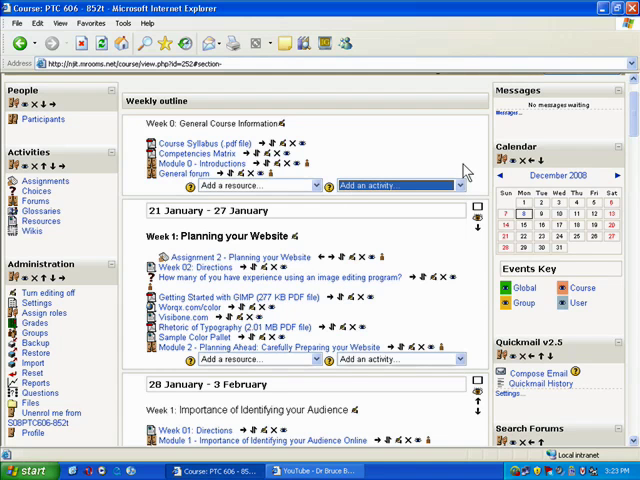
pyautogui.moveTo(454, 258)
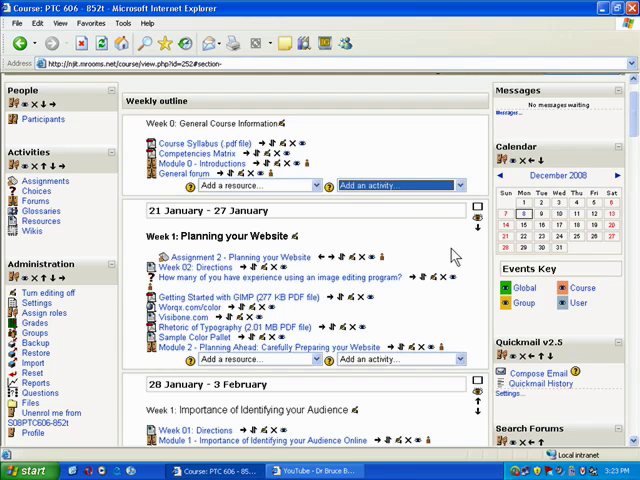
pyautogui.moveTo(250, 278)
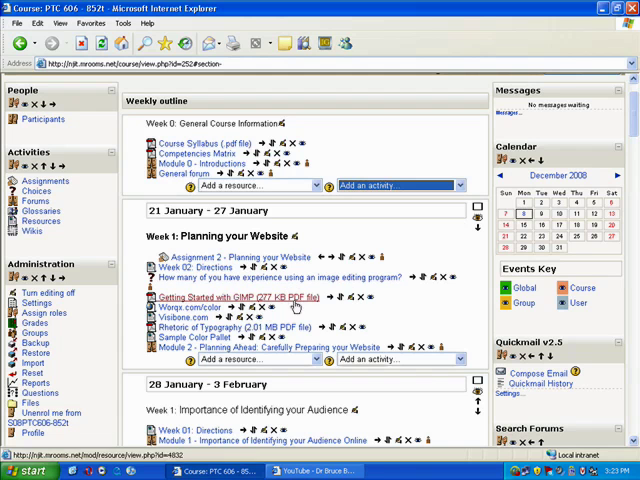
pyautogui.moveTo(368, 372)
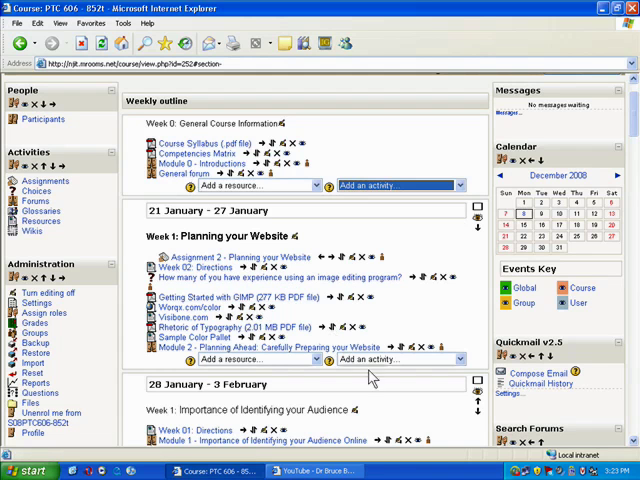